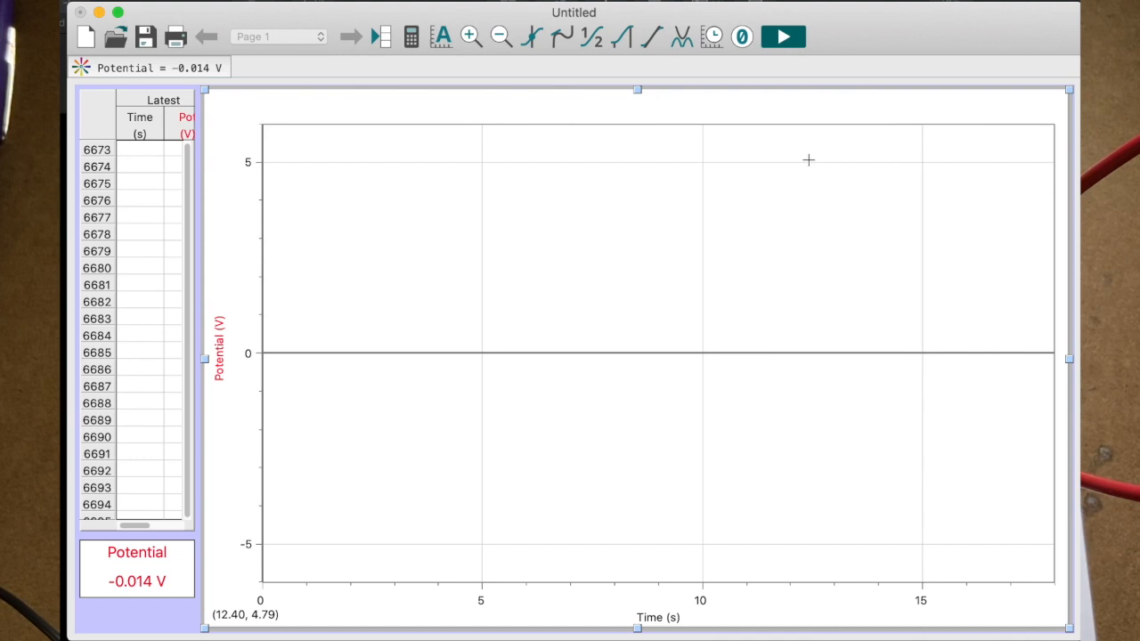
Start collecting the potential readings so the voltage-versus-time trace begins recording
{"action": "left_click", "coordinate": [781, 36]}
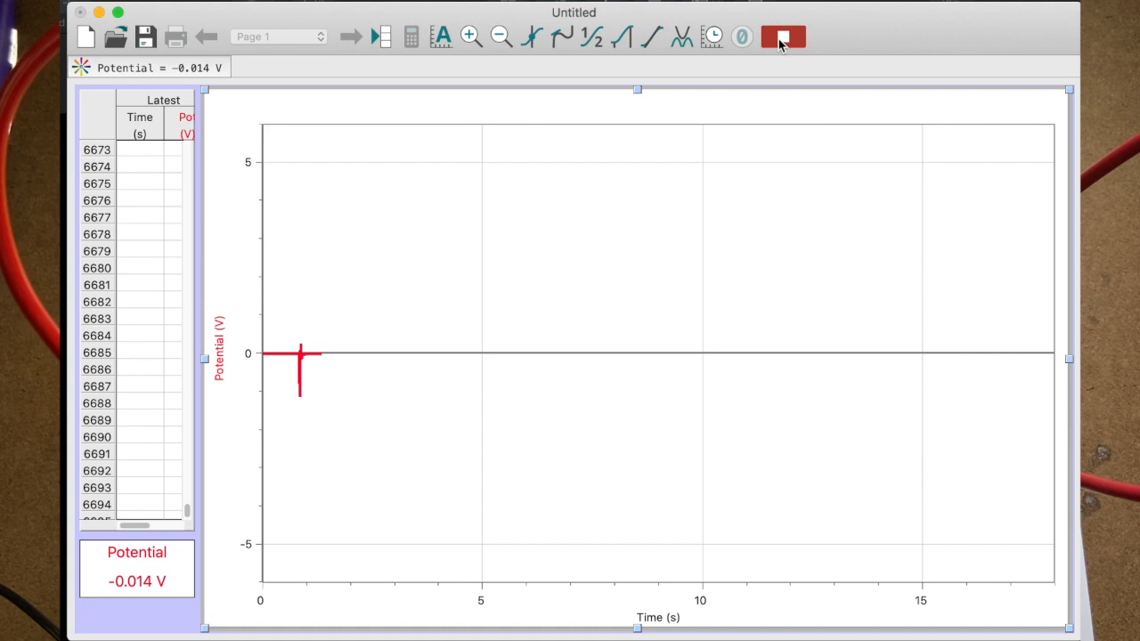
Stop the data run, leaving the captured damped voltage spike near 0.85 s on the graph
{"action": "left_click", "coordinate": [781, 36]}
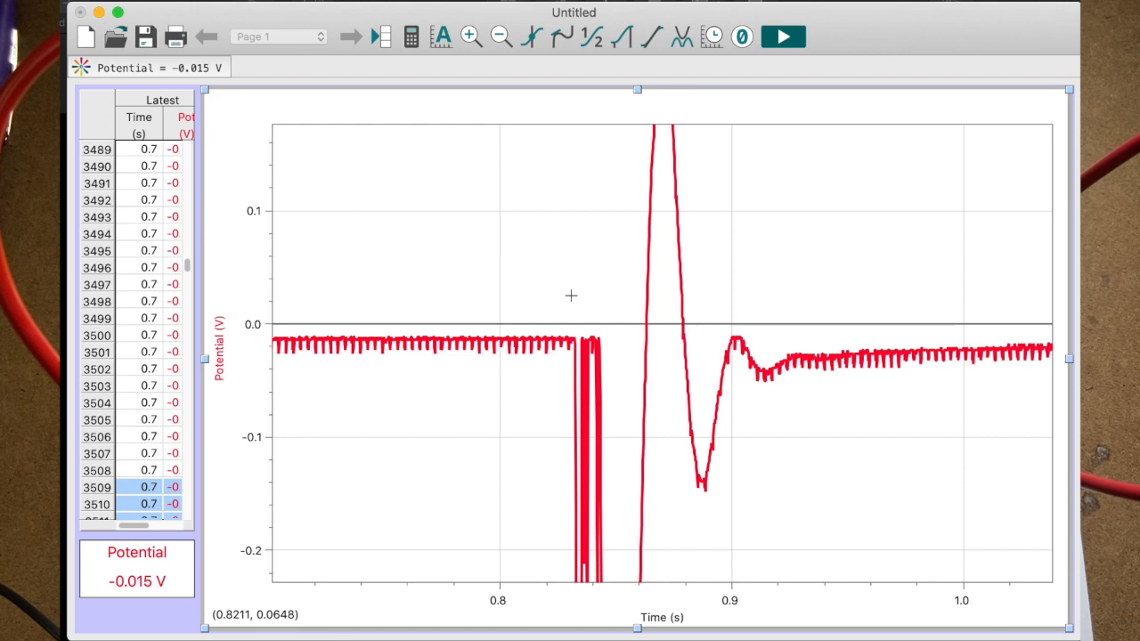
{"action": "mouse_move", "coordinate": [616, 580]}
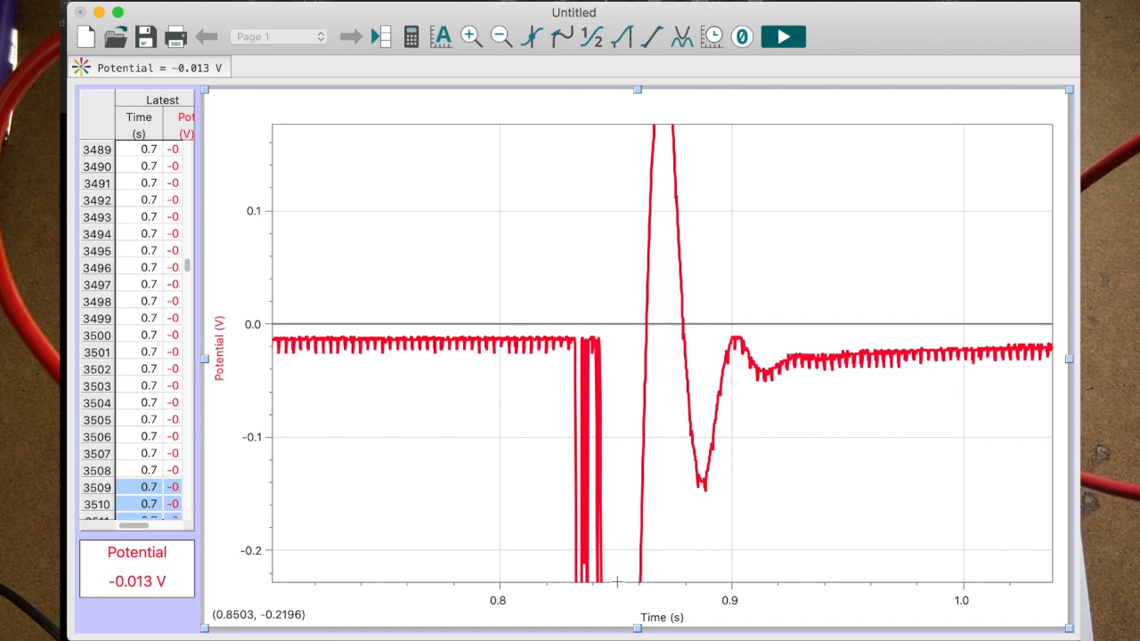
{"action": "mouse_move", "coordinate": [755, 359]}
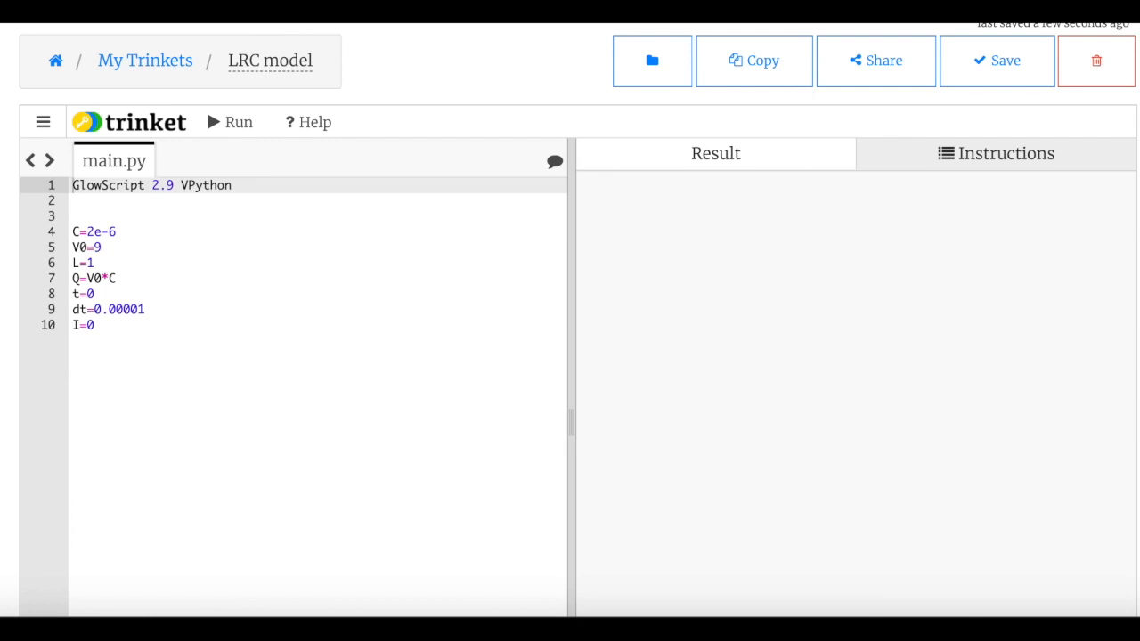
{"action": "left_click", "coordinate": [109, 278]}
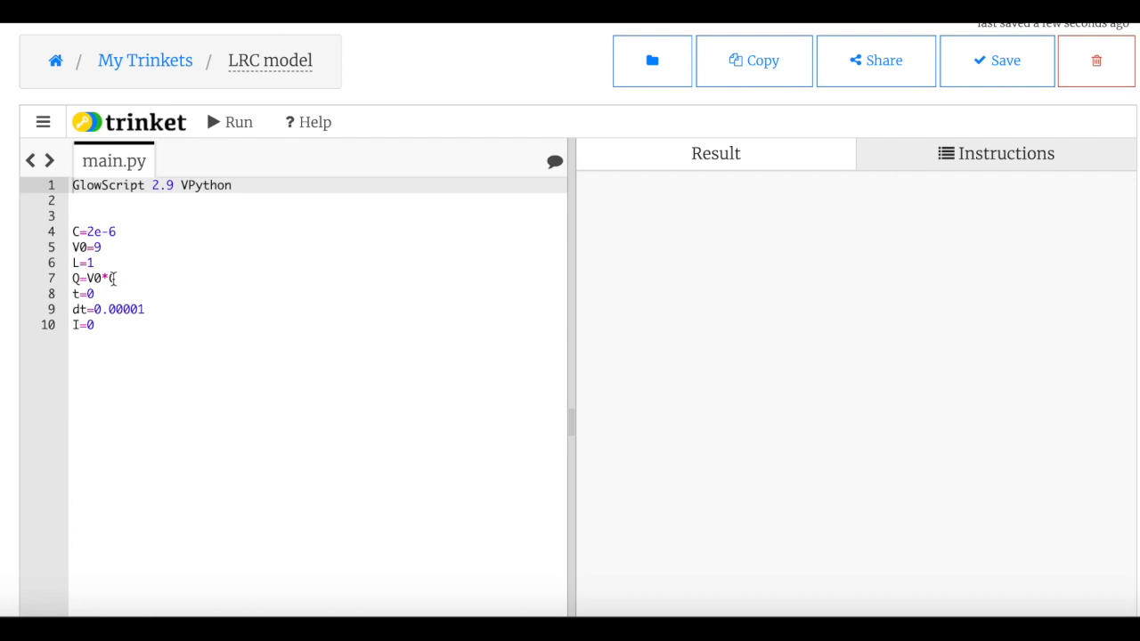
{"action": "double_click", "coordinate": [85, 246]}
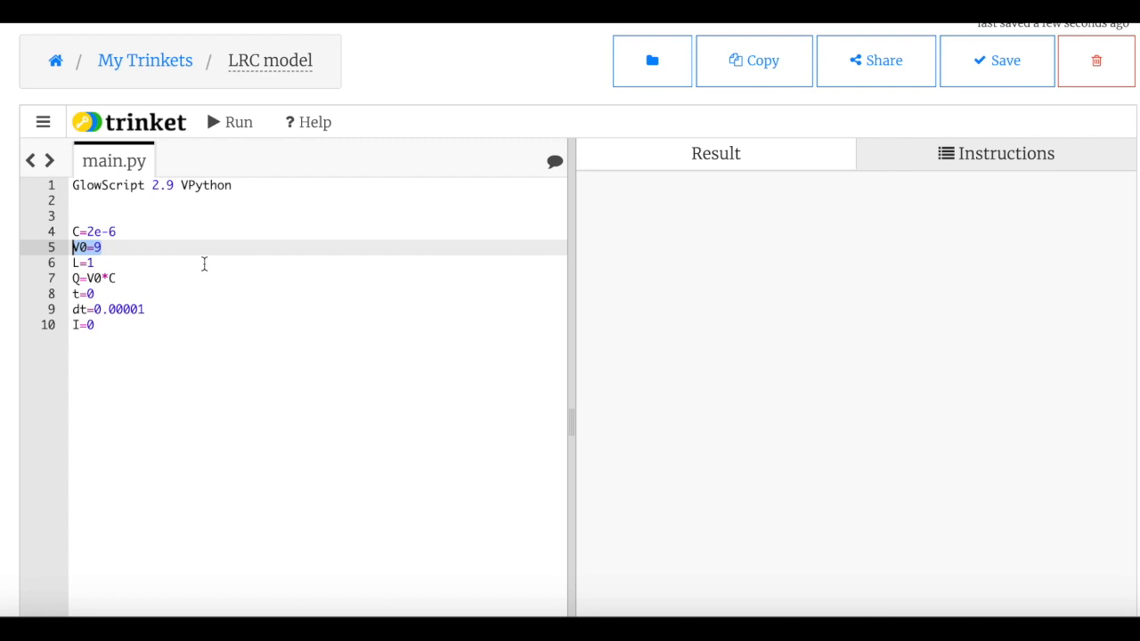
{"action": "left_click", "coordinate": [86, 262]}
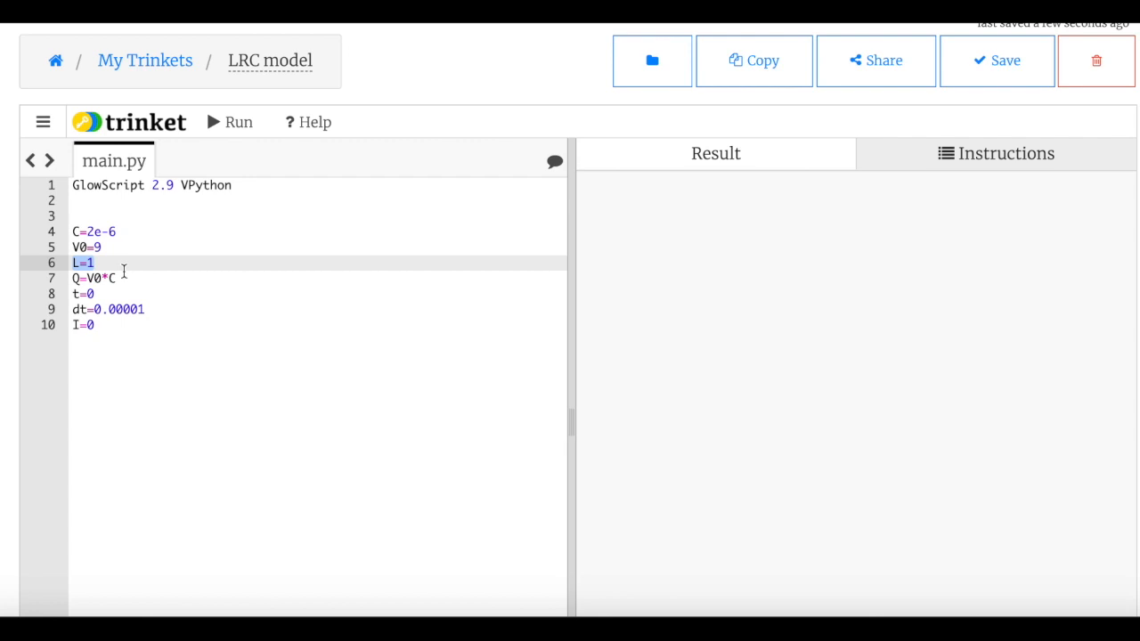
{"action": "left_click", "coordinate": [85, 278]}
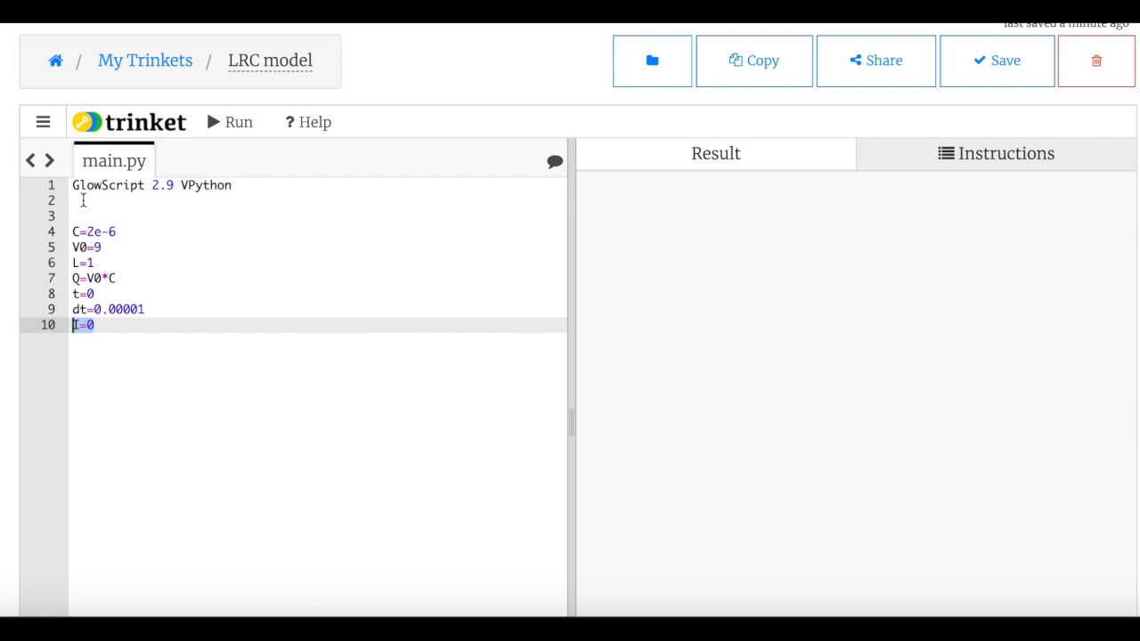
Define tgraph with titles "Time [s]" and "V-R [volts]" and a blue gcurve f1
{"action": "type", "text": "tgraph=graph(xtitle=\"Time"}
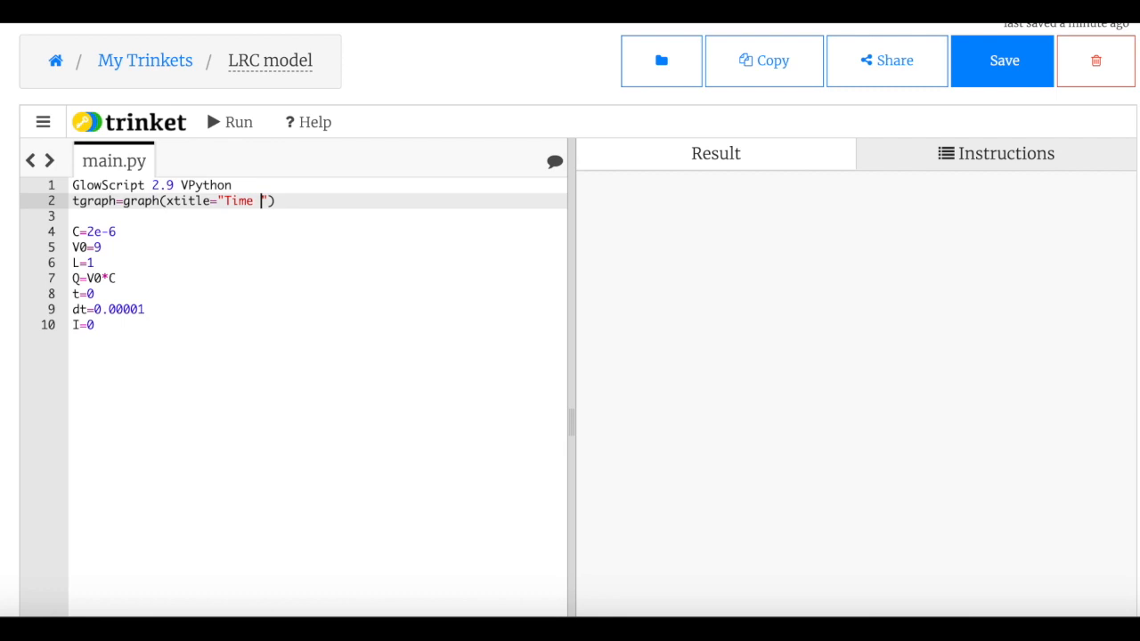
{"action": "type", "text": "[s]\","}
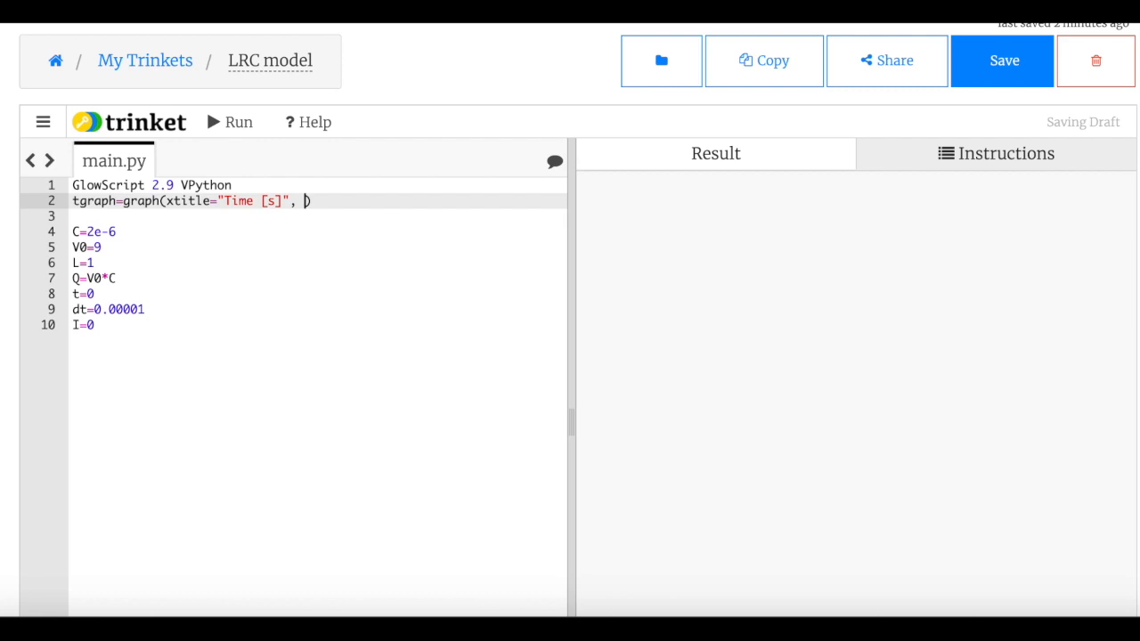
{"action": "type", "text": "\"V-R [volts]\""}
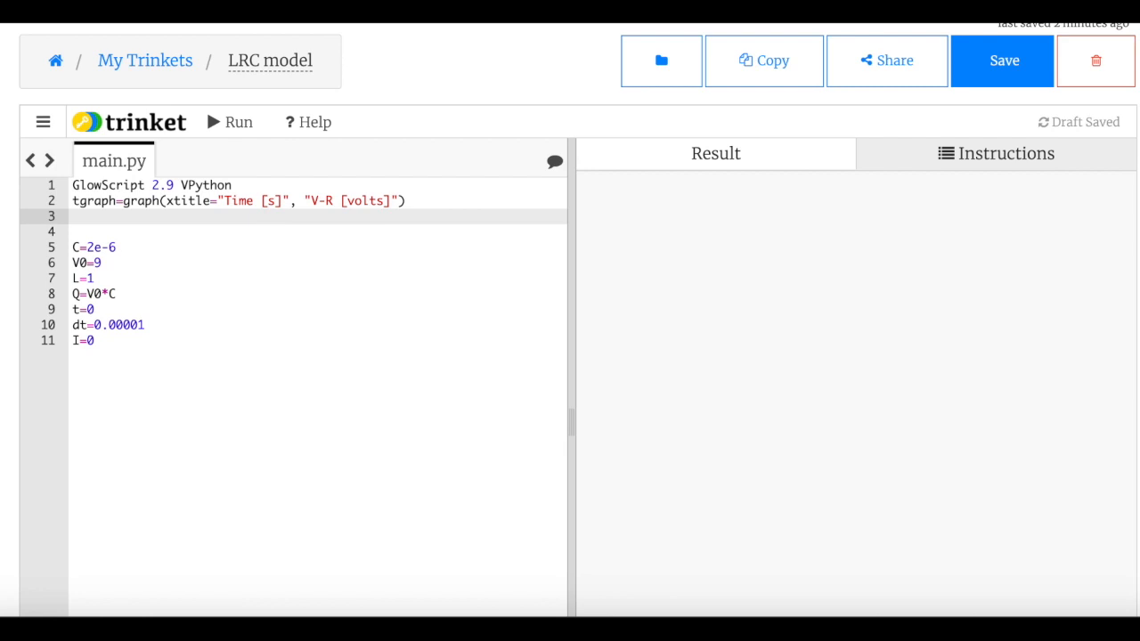
{"action": "type", "text": "f1=gcurve()"}
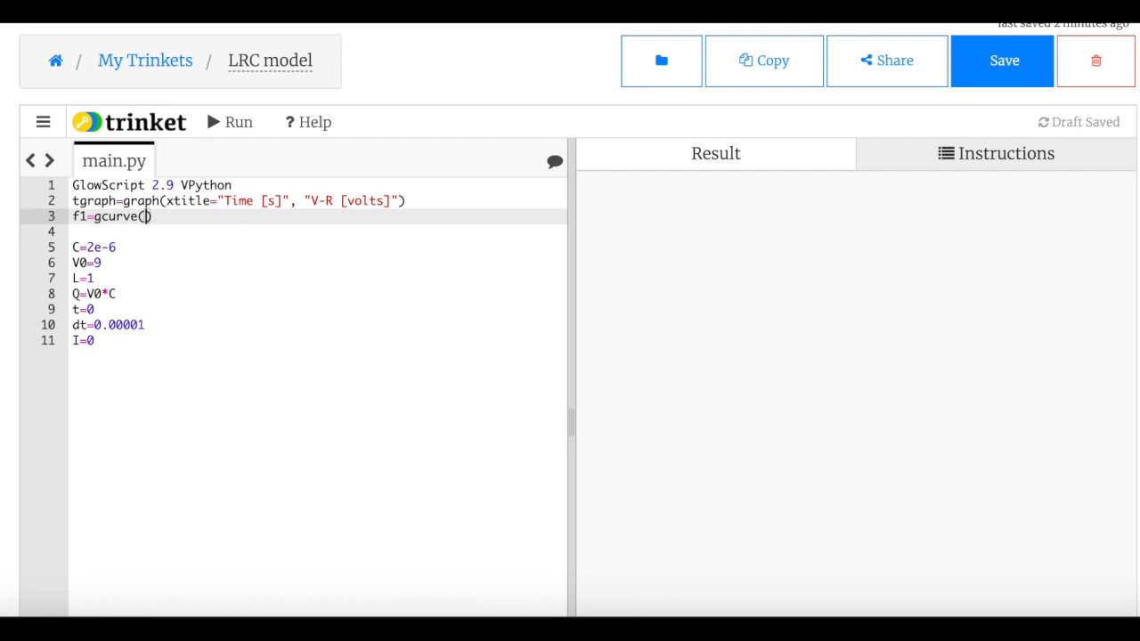
{"action": "type", "text": "color=color.blue"}
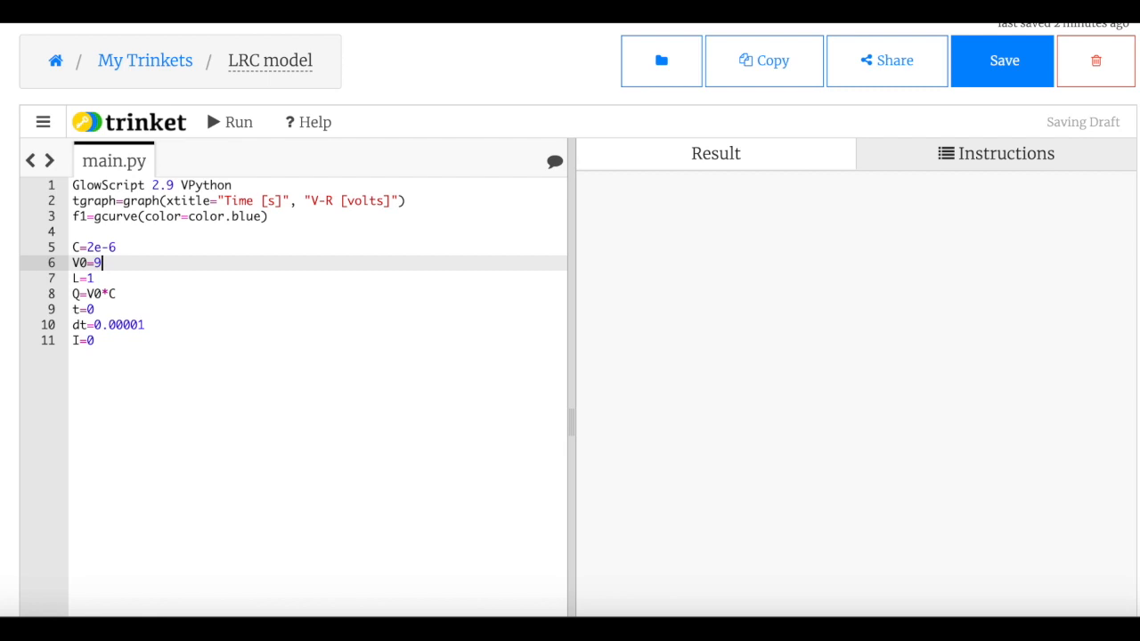
Set R=500 and begin the while loop with J=Q/(L*C)-I*R/L and I=I+J*dt
{"action": "type", "text": "R"}
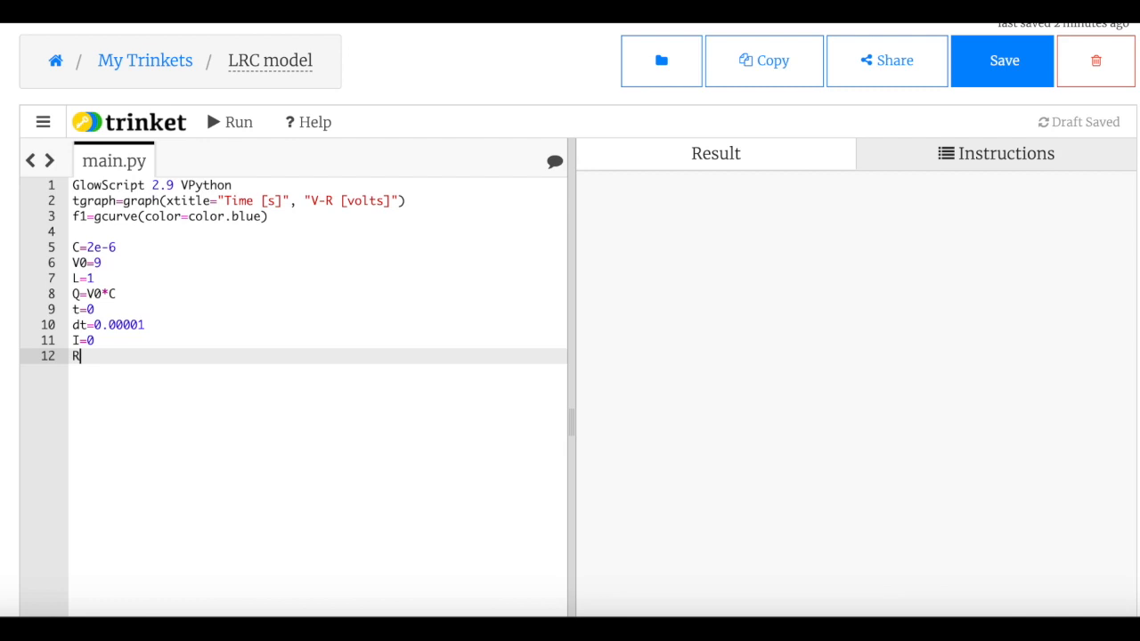
{"action": "type", "text": "=500"}
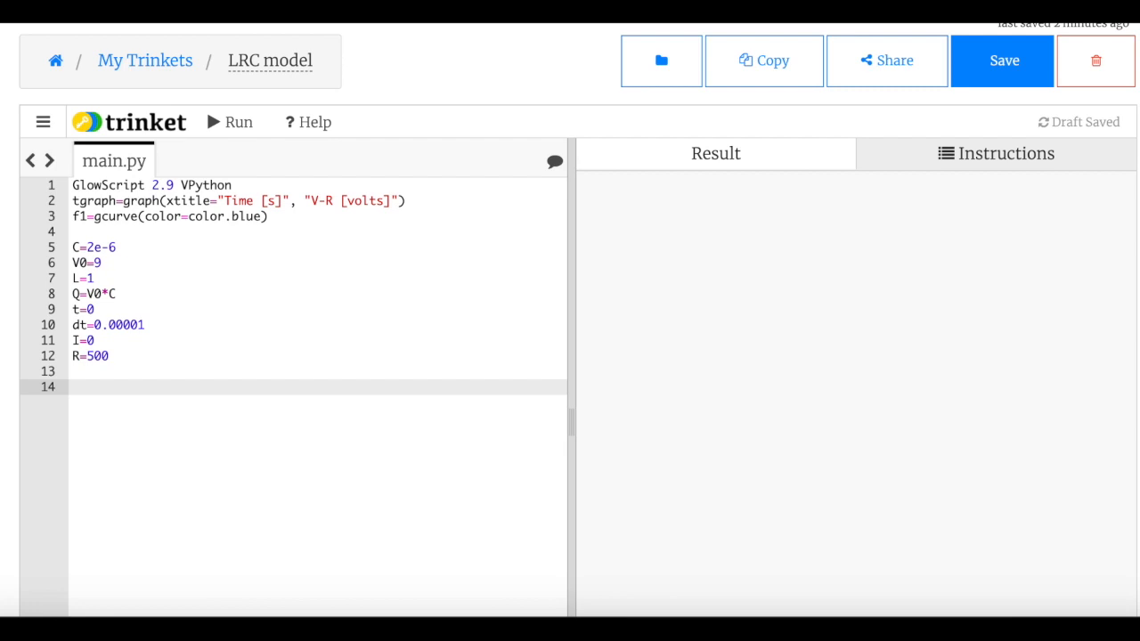
{"action": "type", "text": "while t<.05:"}
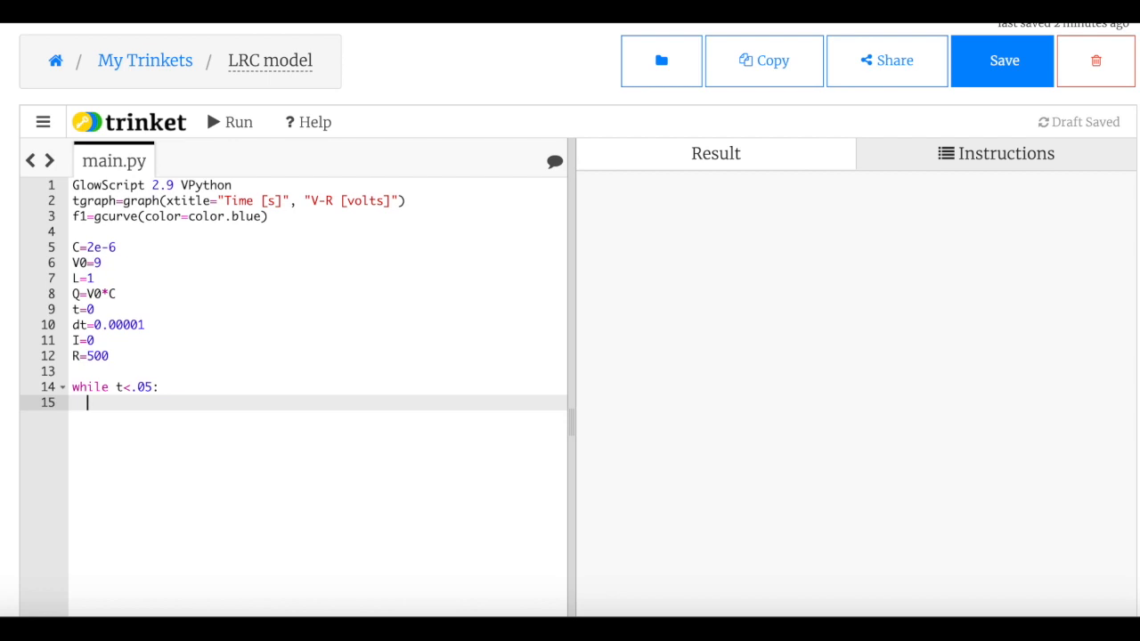
{"action": "type", "text": "J=Q/"}
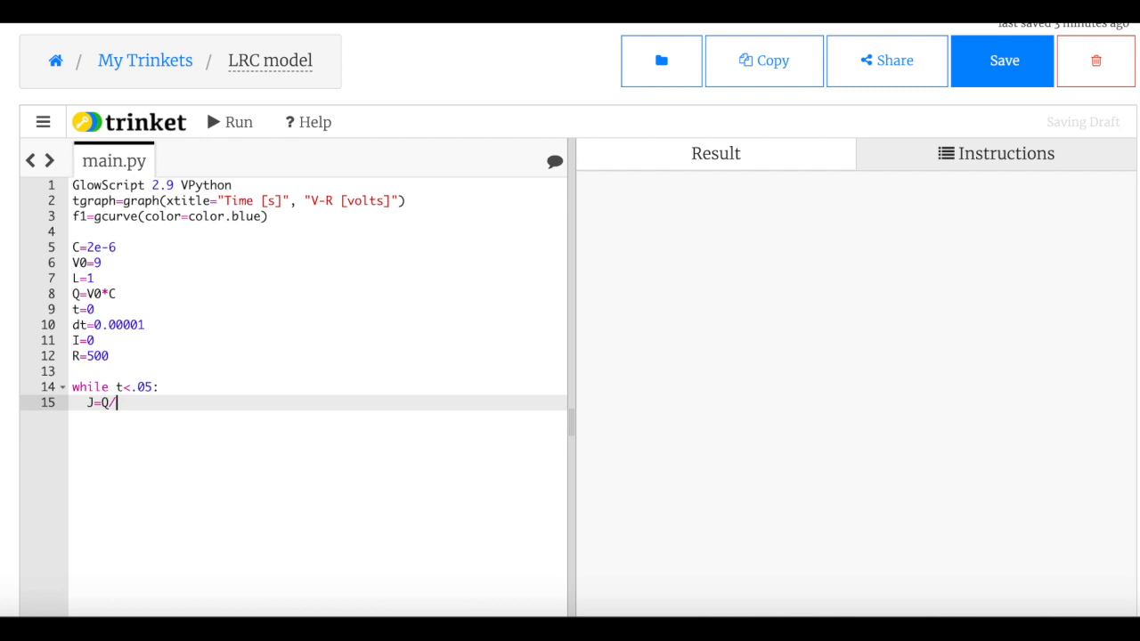
{"action": "type", "text": "(L*C)-I*R/L"}
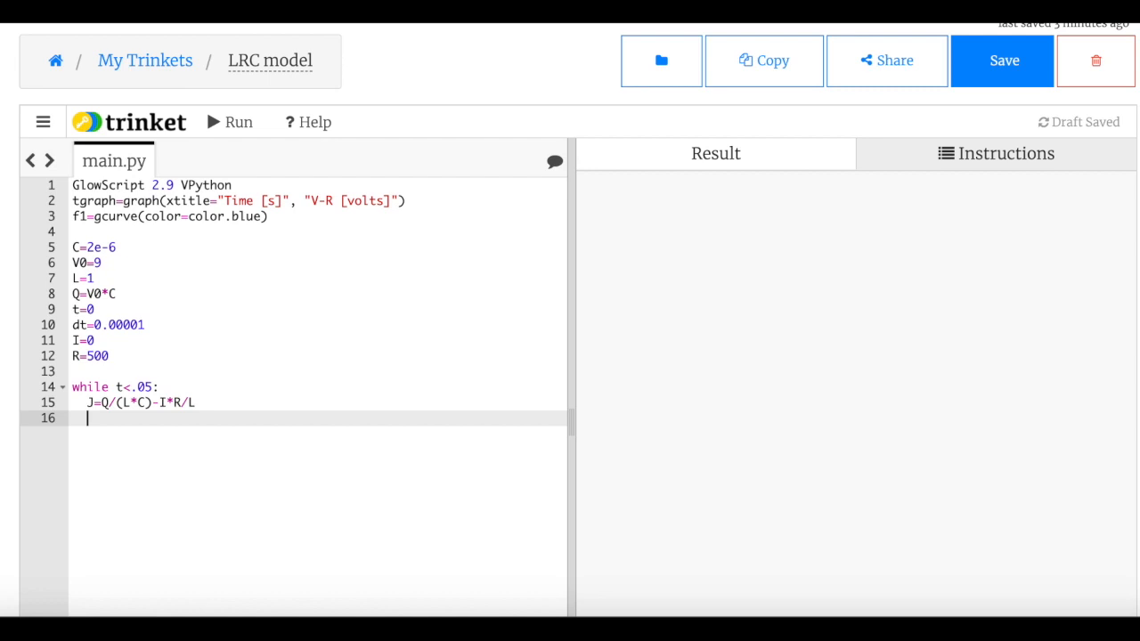
{"action": "type", "text": "I"}
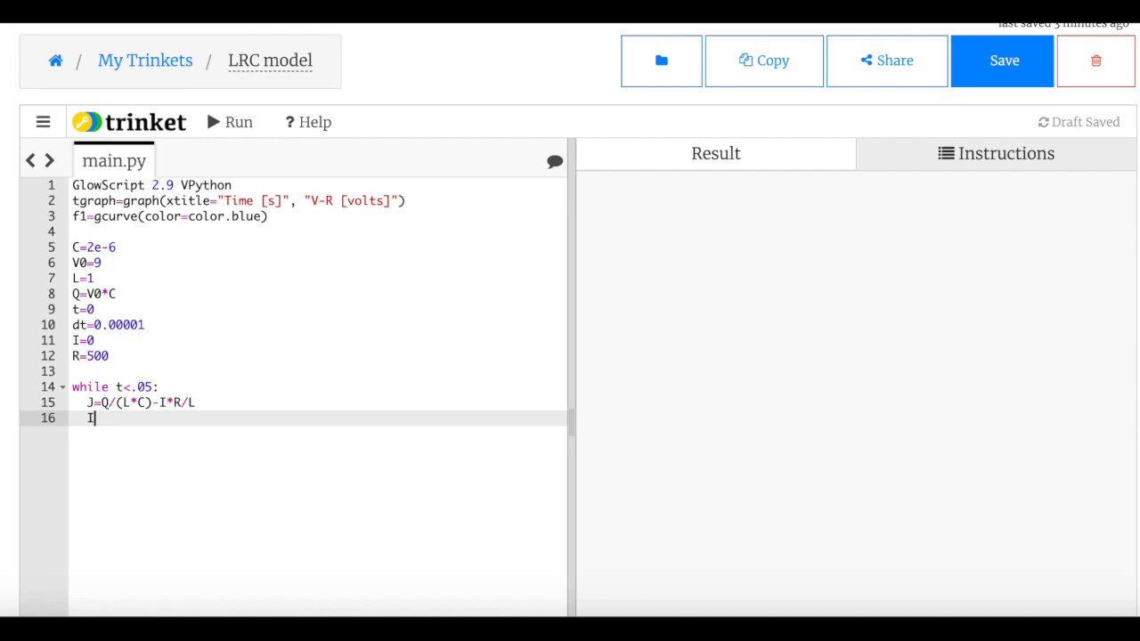
{"action": "type", "text": "=I+J*dt"}
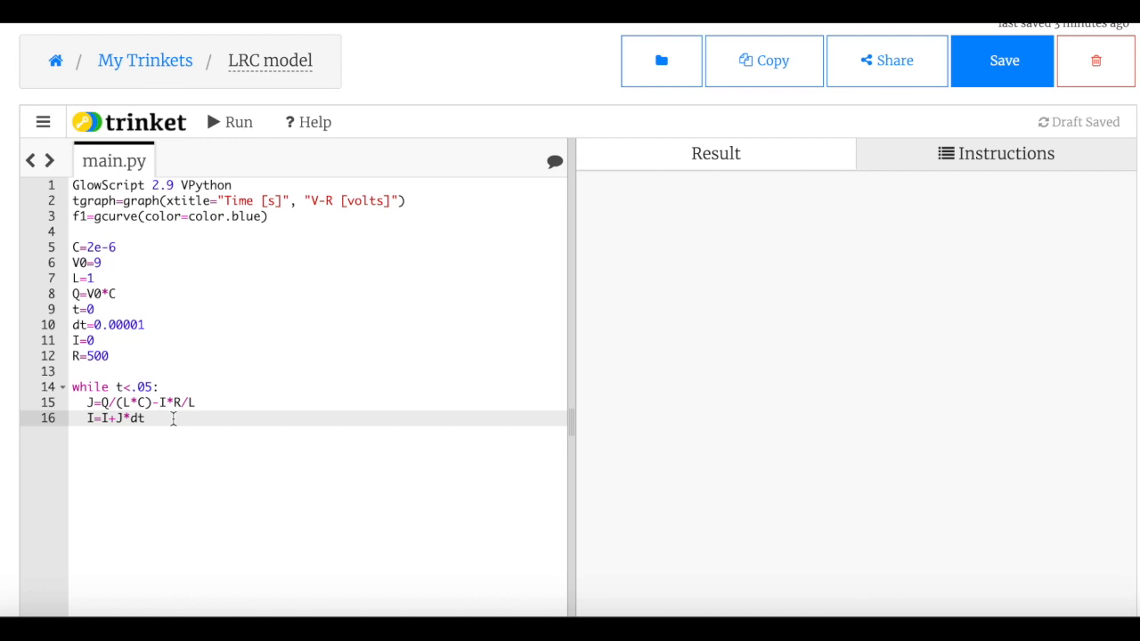
Finish the loop body with Q=Q-I*dt, t=t+dt and f1.plot(t,I*R)
{"action": "type", "text": "Q="}
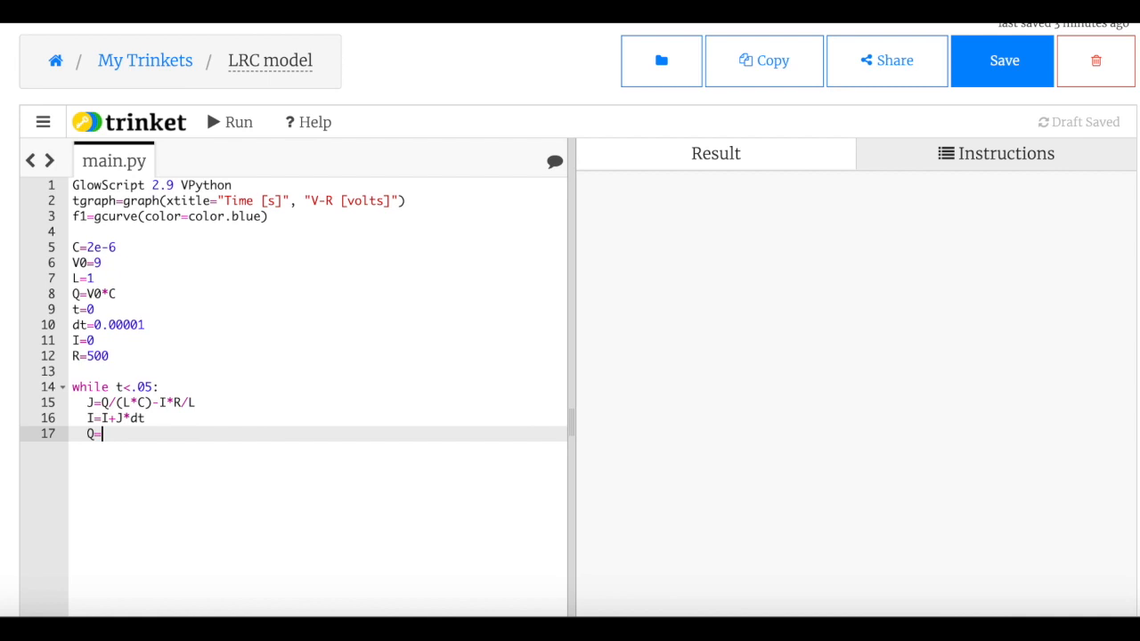
{"action": "type", "text": "Q-I*dt"}
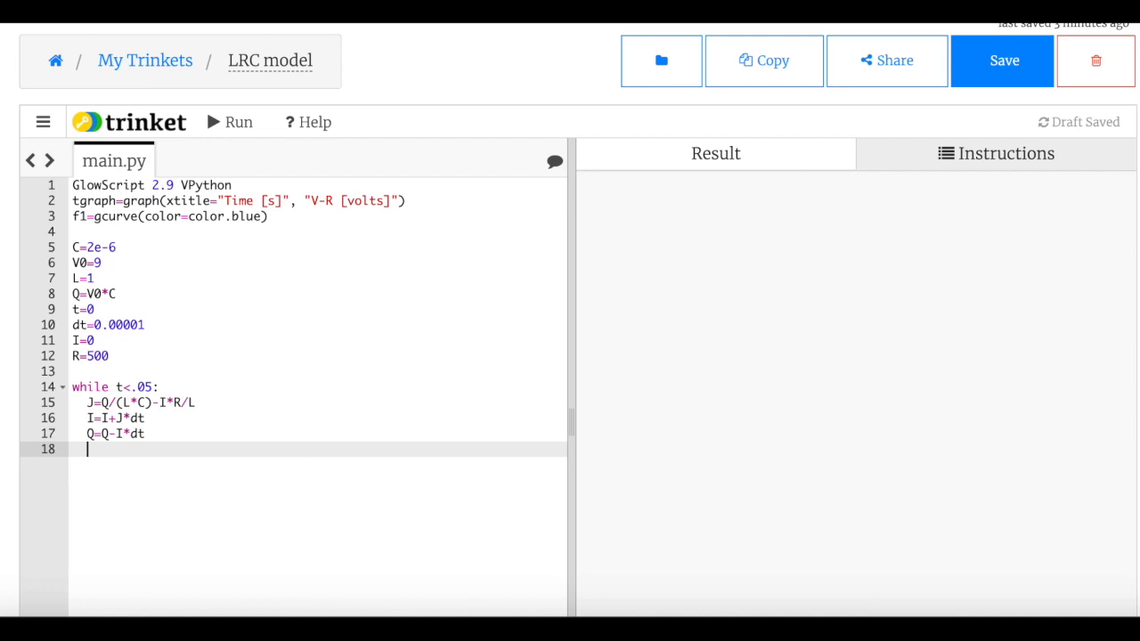
{"action": "type", "text": "t=t+dt"}
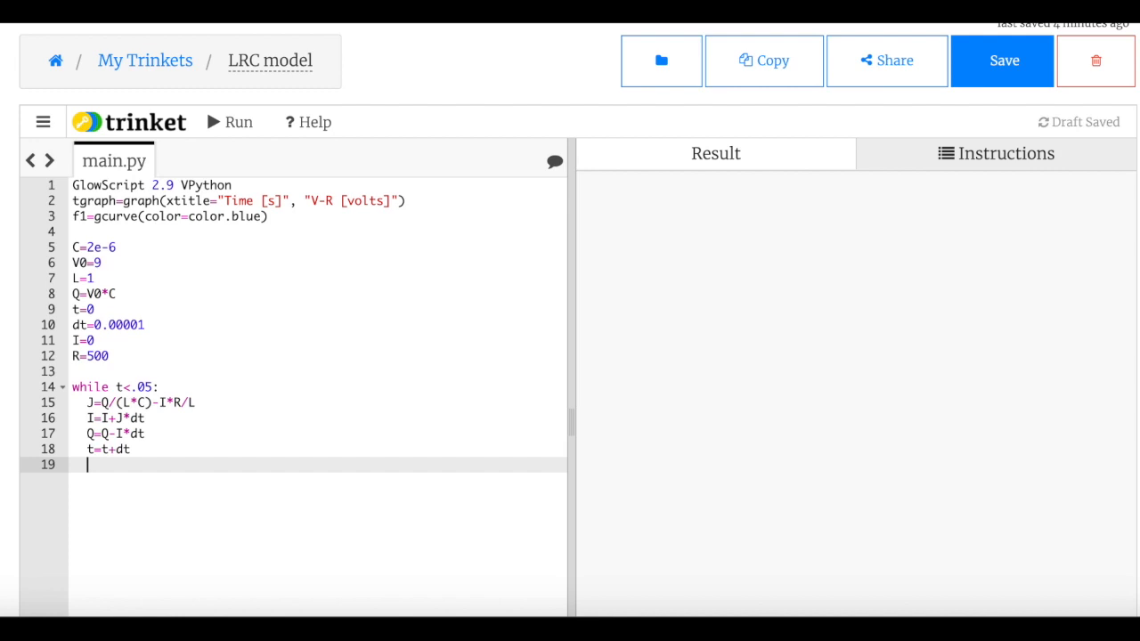
{"action": "type", "text": "f1.plot(t"}
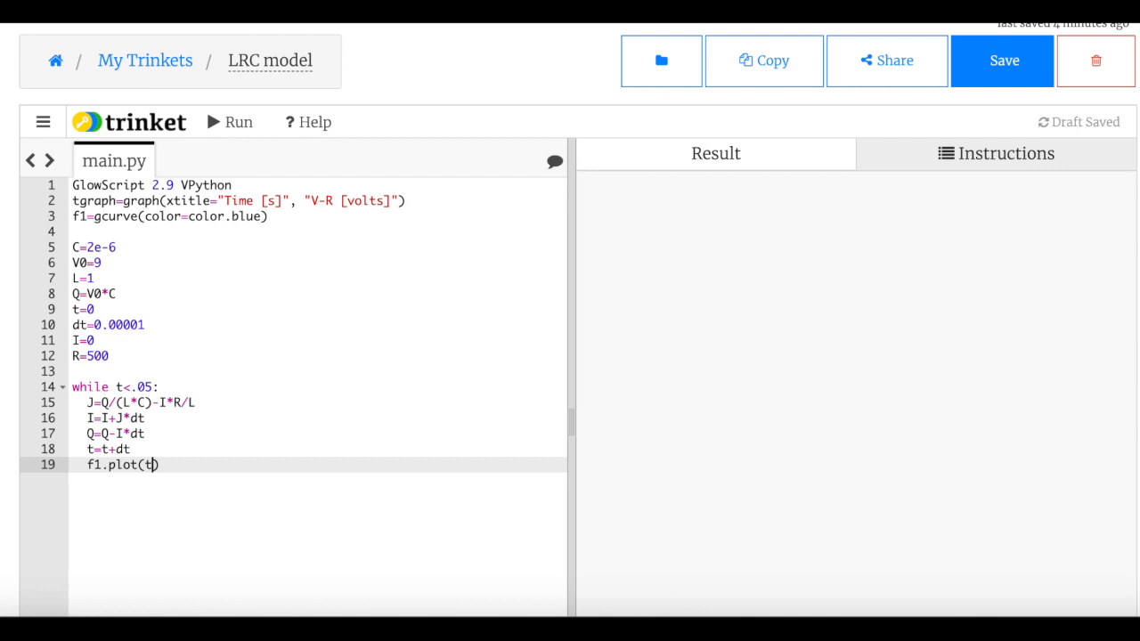
{"action": "type", "text": ",I*R"}
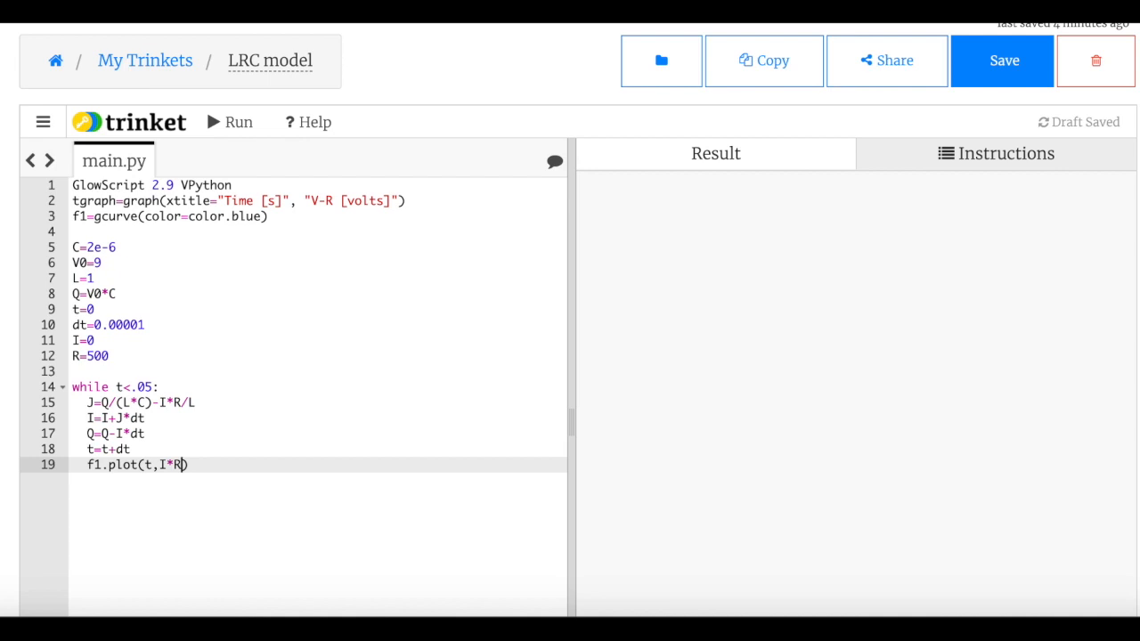
Run the program, then correct line 2 to ytitle="V-R [volts]" so the damped curve graphs
{"action": "left_click", "coordinate": [1002, 61]}
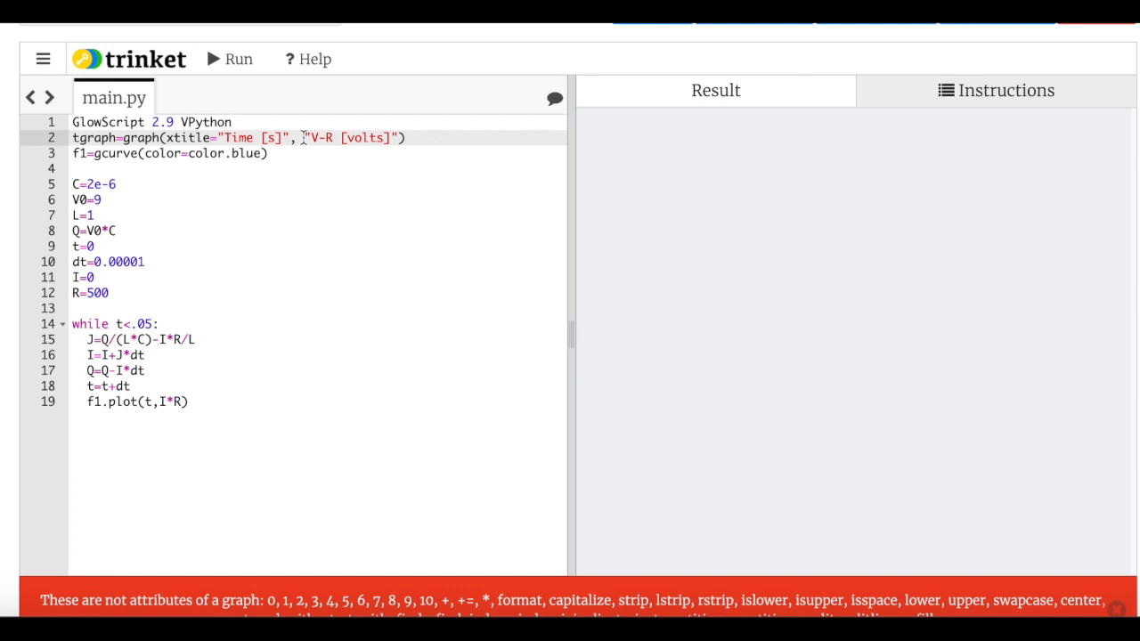
{"action": "left_click", "coordinate": [228, 58]}
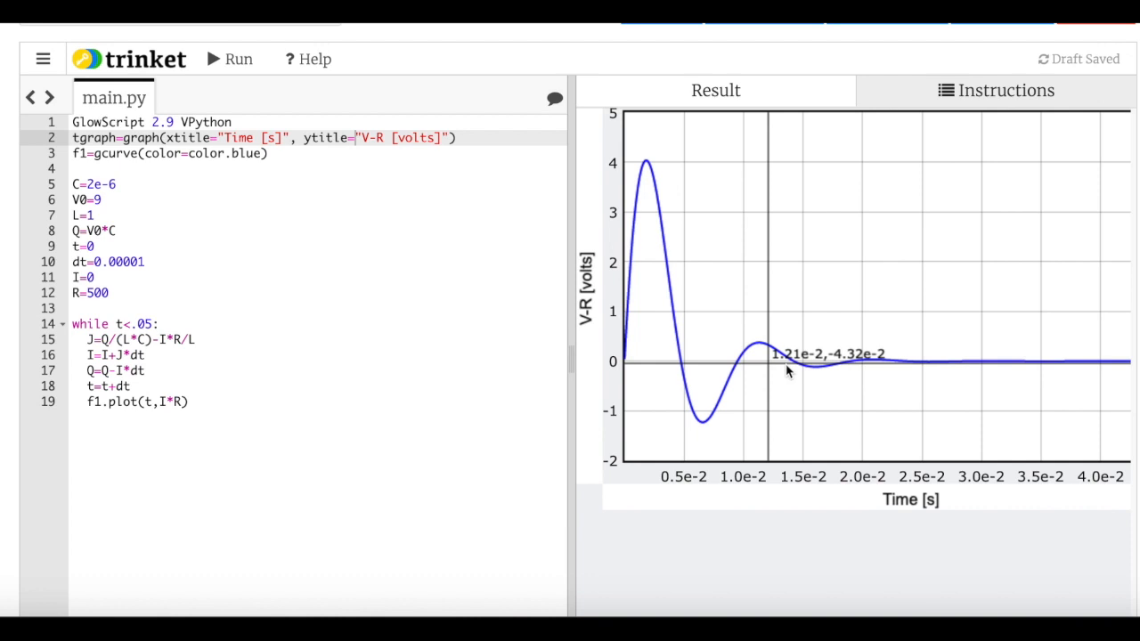
{"action": "mouse_move", "coordinate": [755, 345]}
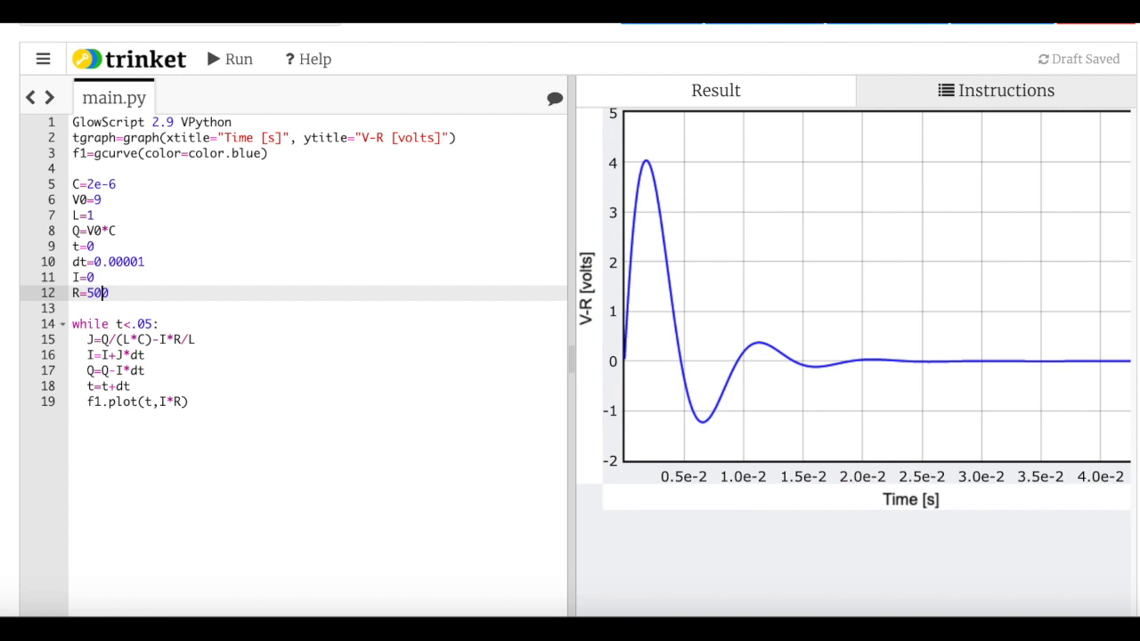
Rerun with R=50 to graph the slowly decaying V-R oscillation
{"action": "left_click", "coordinate": [228, 58]}
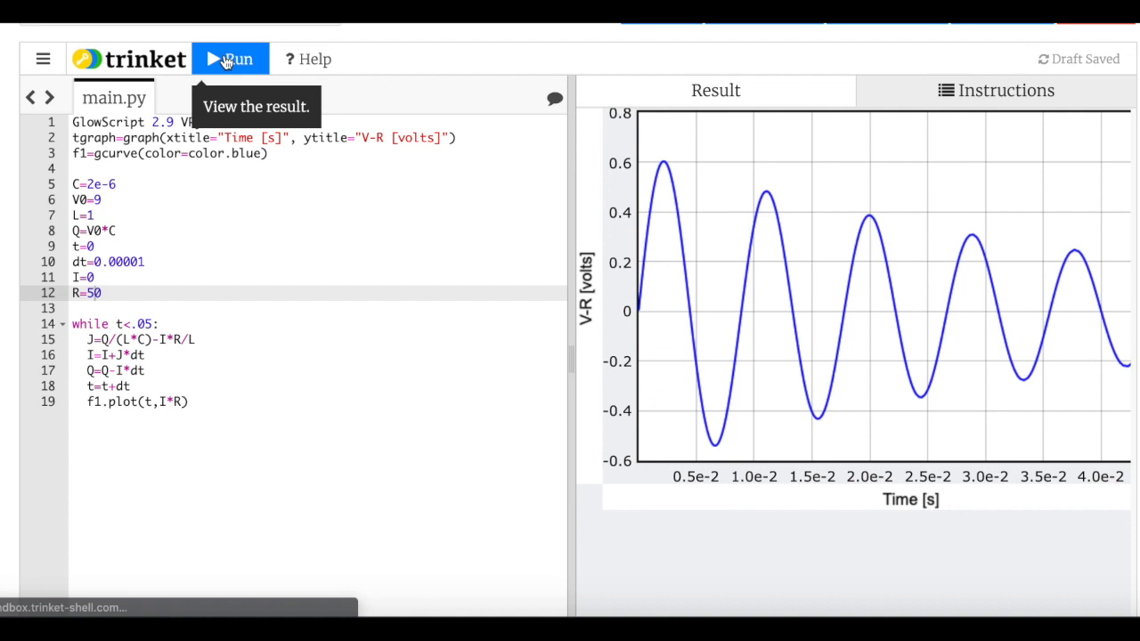
{"action": "mouse_move", "coordinate": [828, 281]}
{"action": "type", "text": "."}
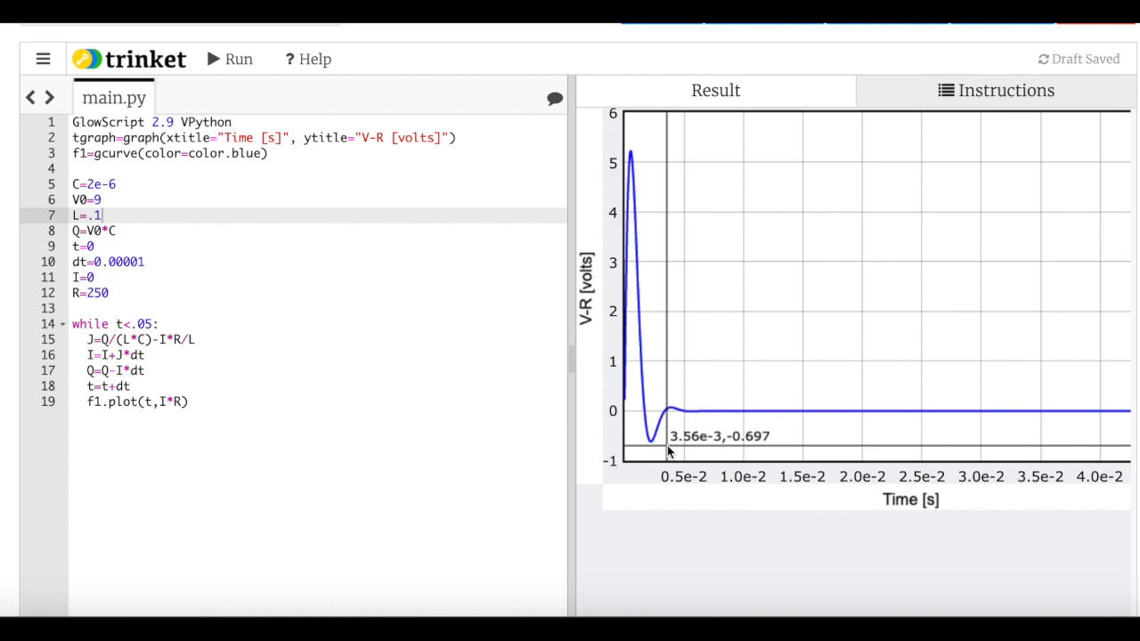
{"action": "mouse_move", "coordinate": [223, 239]}
{"action": "type", "text": "0"}
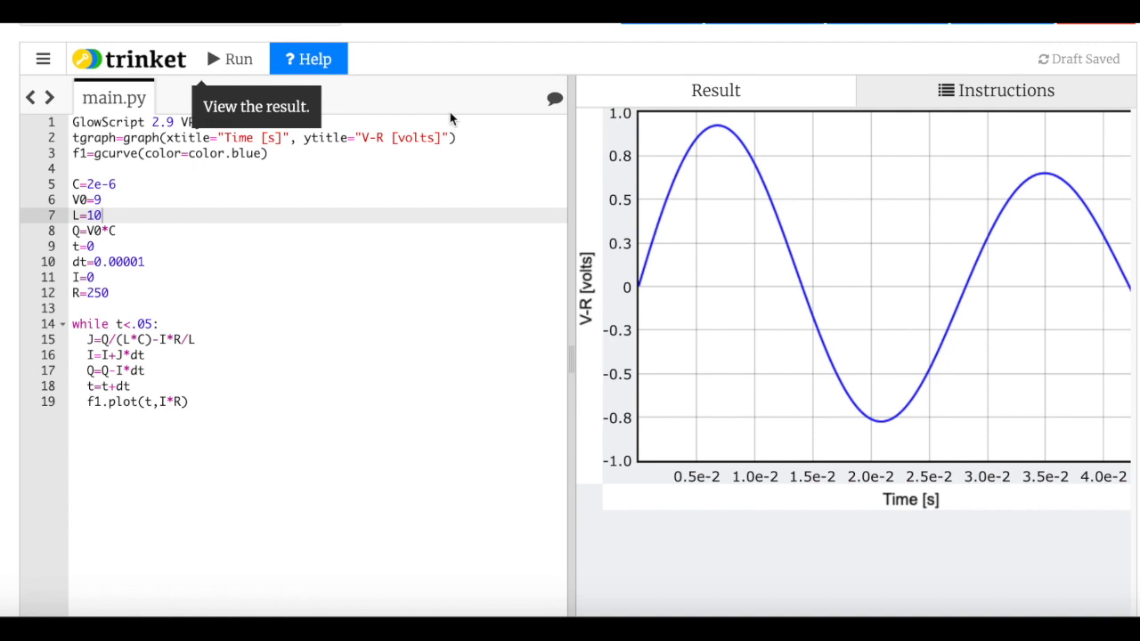
Restore L=1 with R=250 and rerun to graph the moderately damped oscillation
{"action": "left_click", "coordinate": [228, 58]}
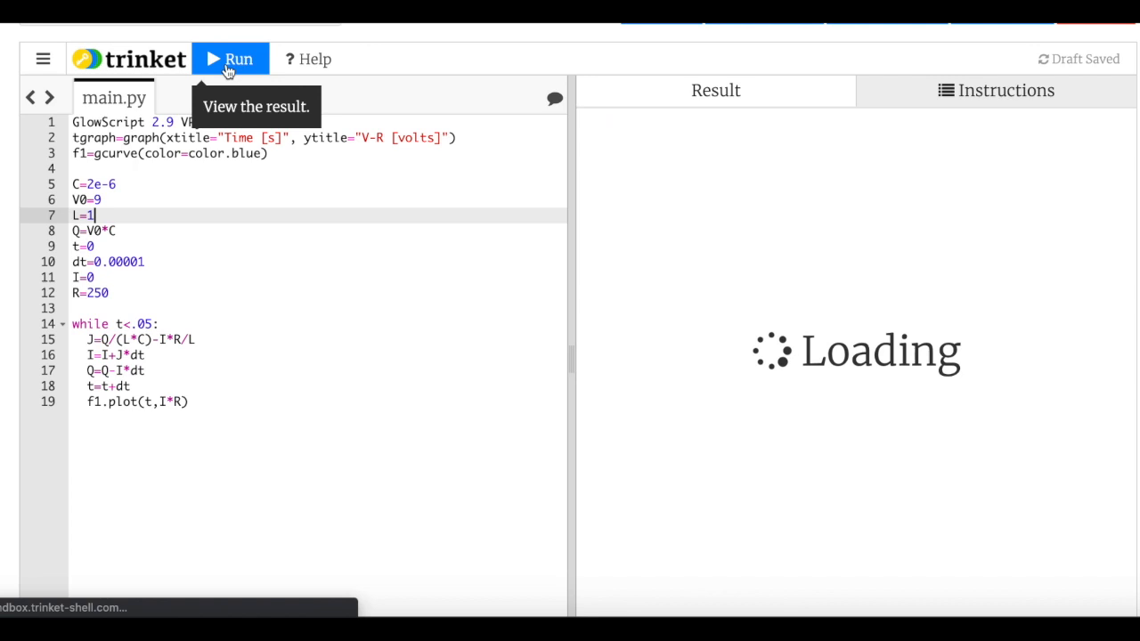
{"action": "left_click", "coordinate": [230, 59]}
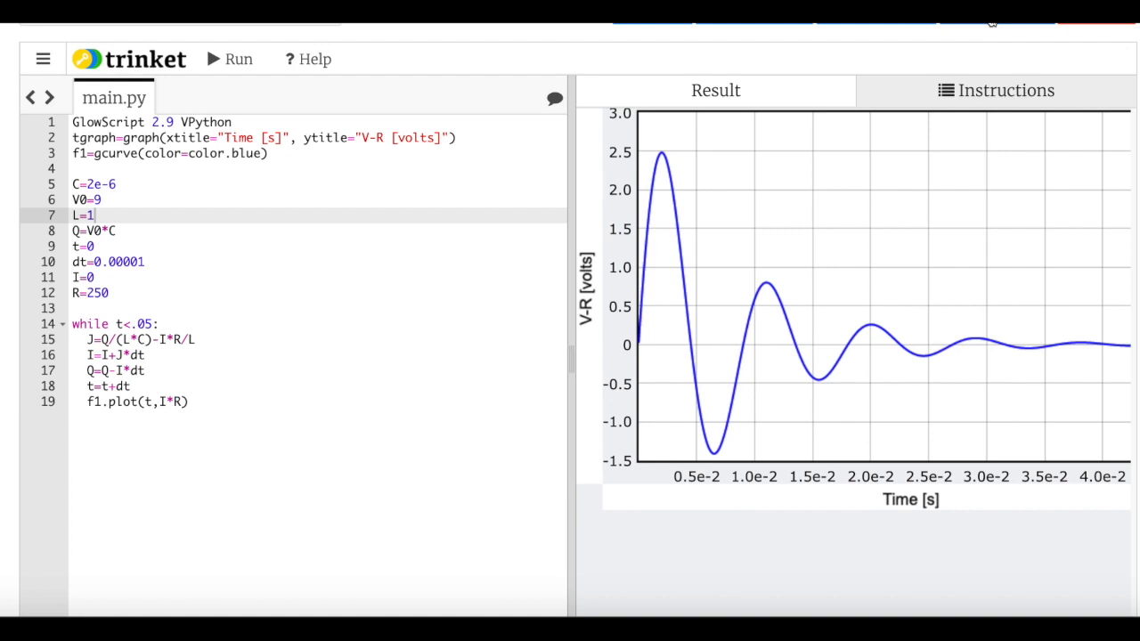